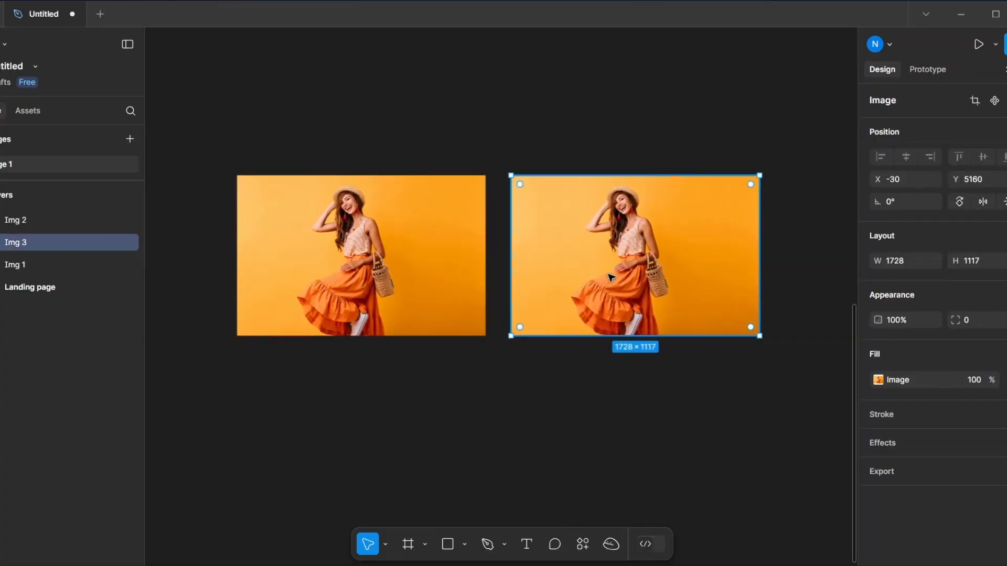
Set Img 1's blend mode to Luminosity so the left photo turns grayscale
click(361, 255)
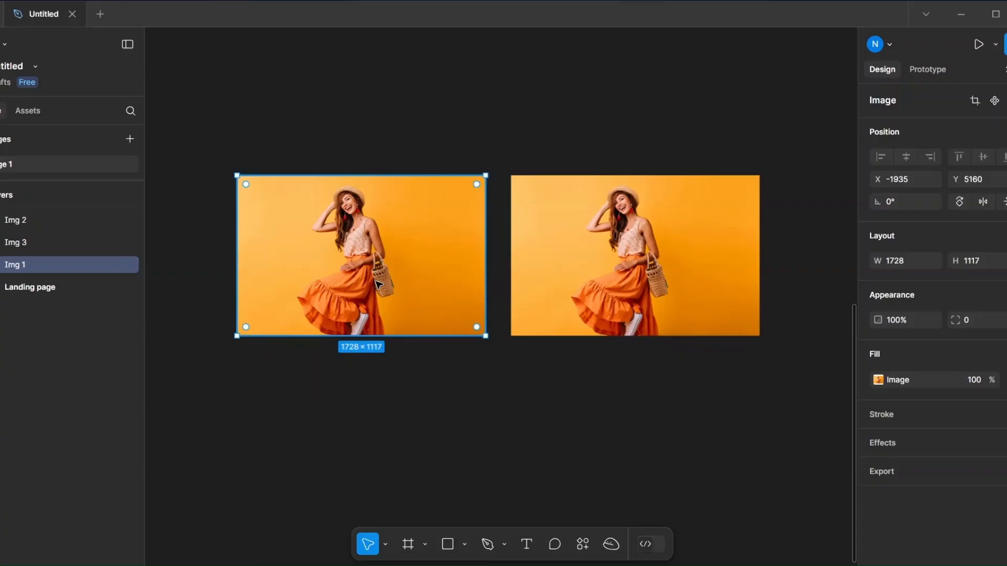
click(956, 320)
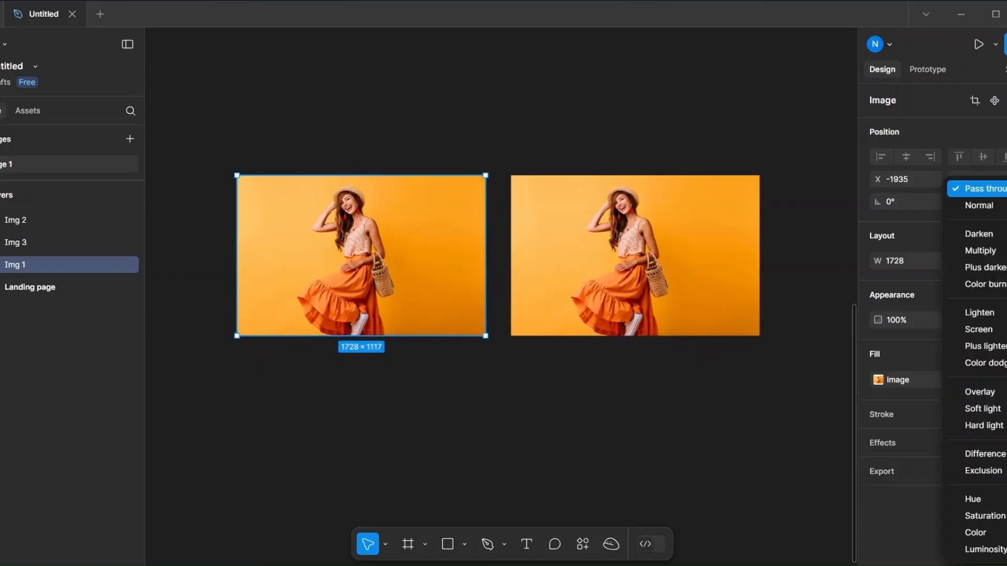
click(981, 549)
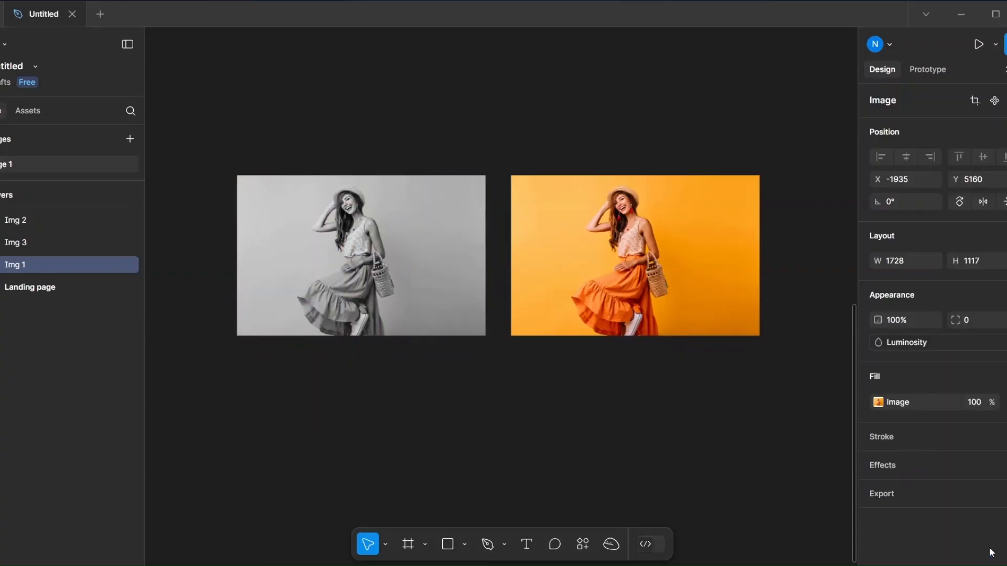
click(360, 255)
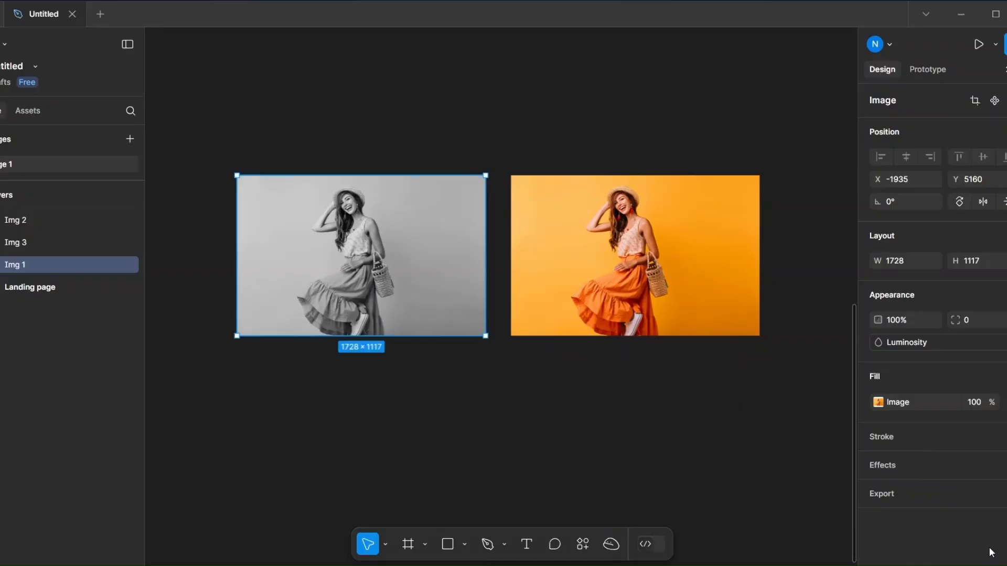
click(352, 403)
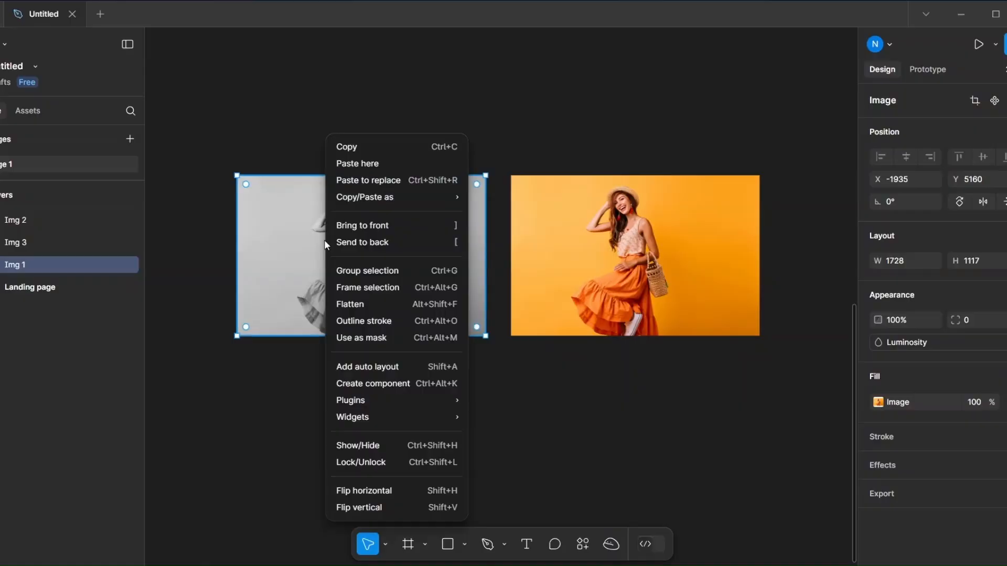
mouse_move(367, 287)
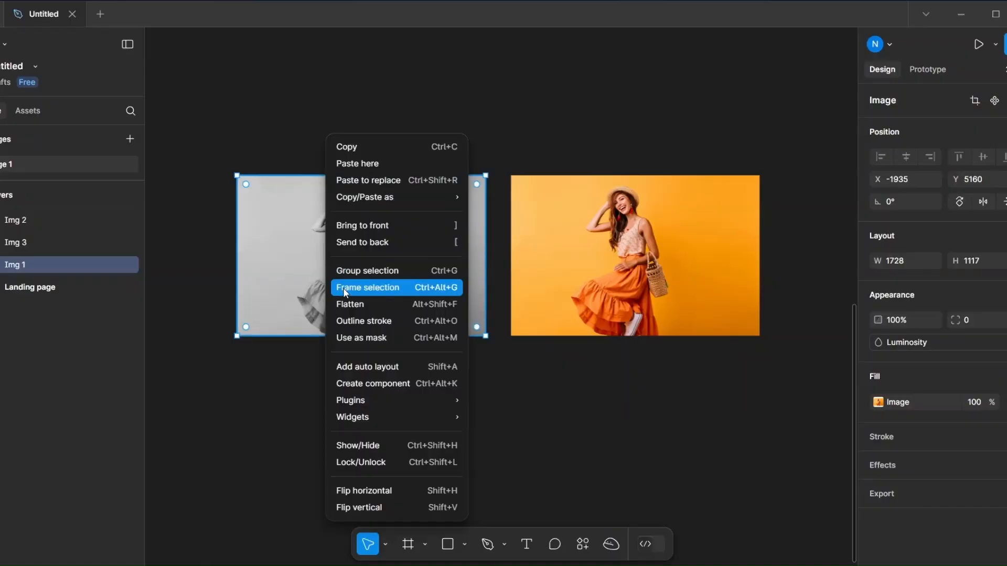
Wrap the grayscale photo in a new frame, Frame 4, using Frame selection
click(368, 287)
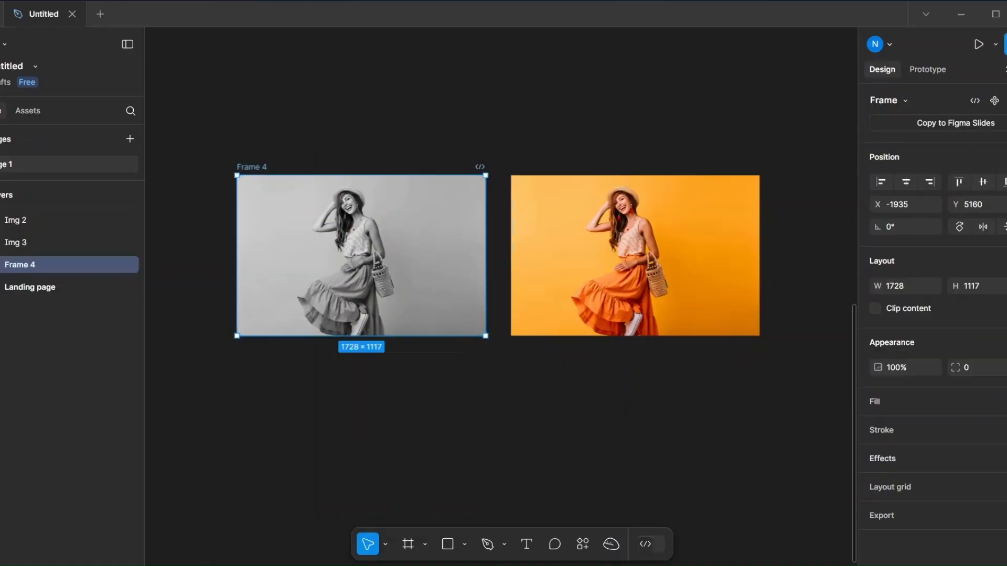
click(878, 426)
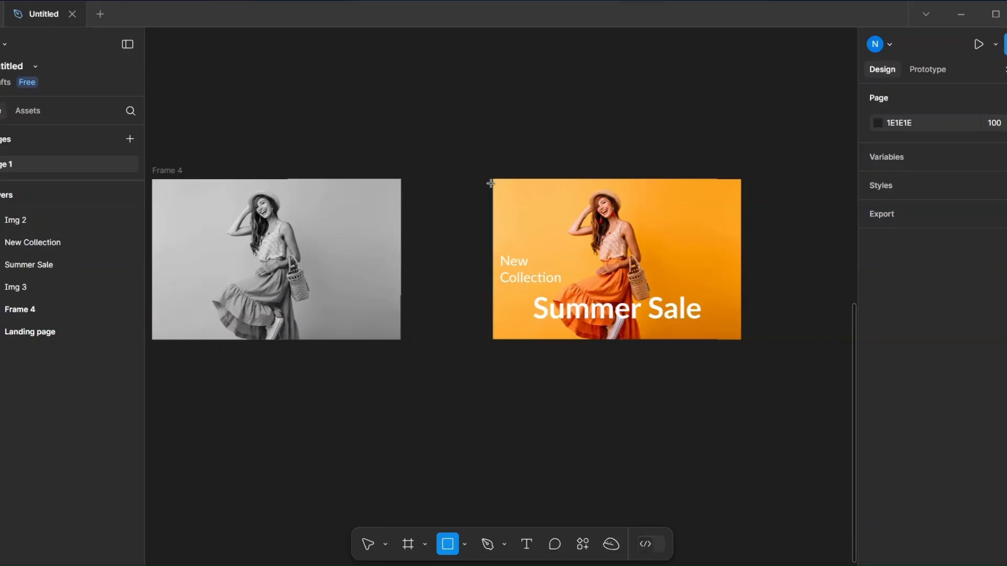
mouse_move(514, 206)
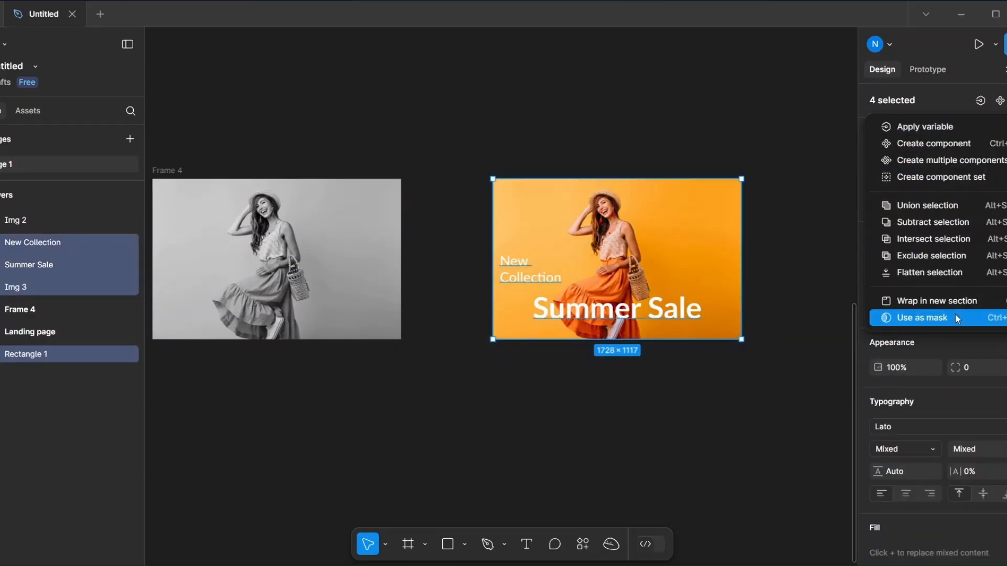
Mask the orange photo and its New Collection and Summer Sale headlines to the rectangle
click(922, 317)
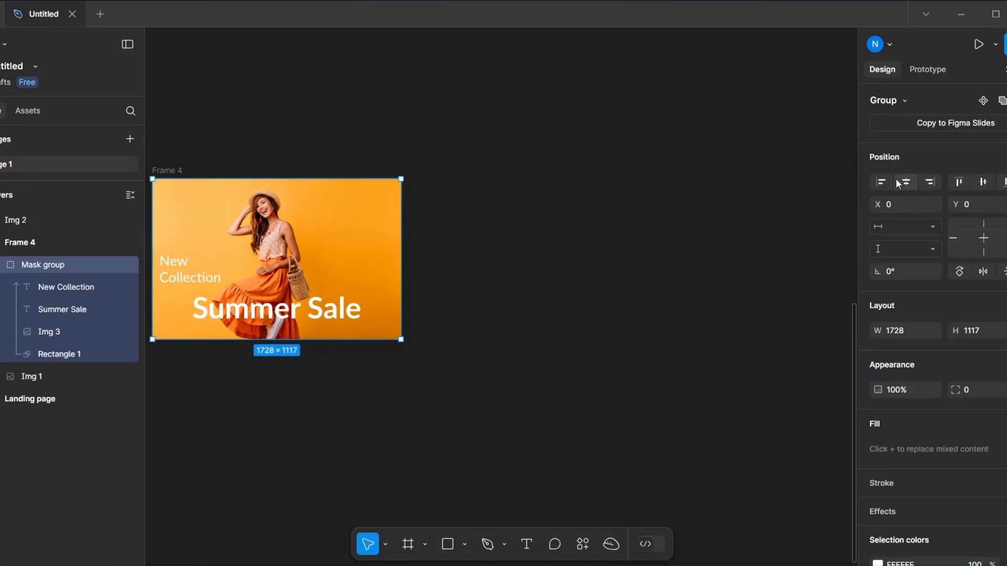
mouse_move(182, 174)
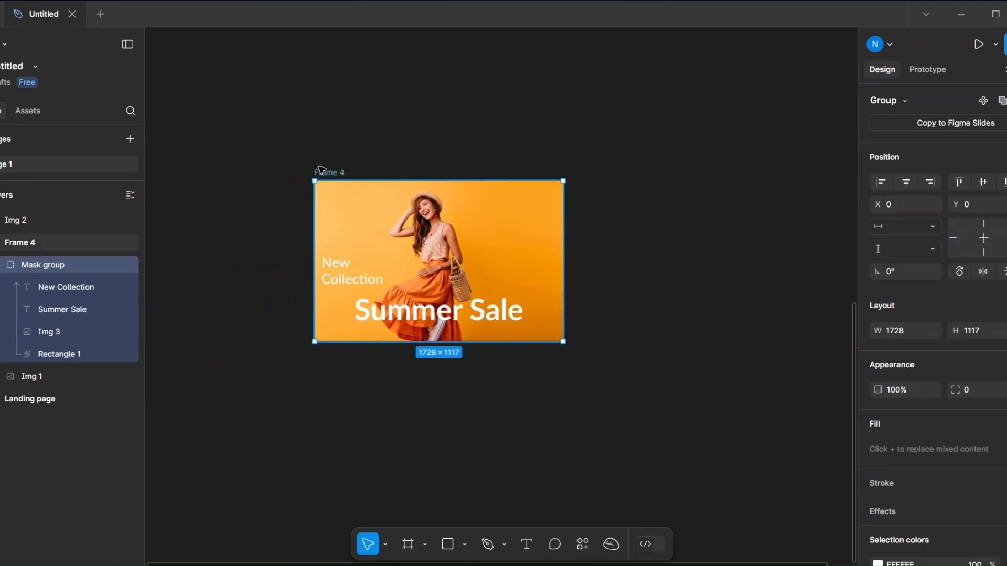
Duplicate Frame 4 to make a second banner frame, Frame 5
click(21, 243)
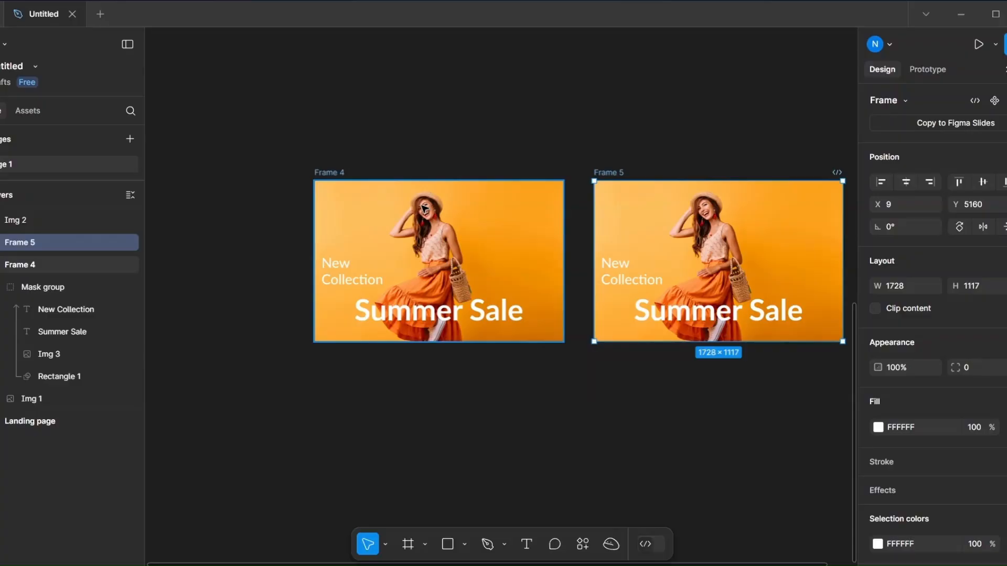
click(21, 264)
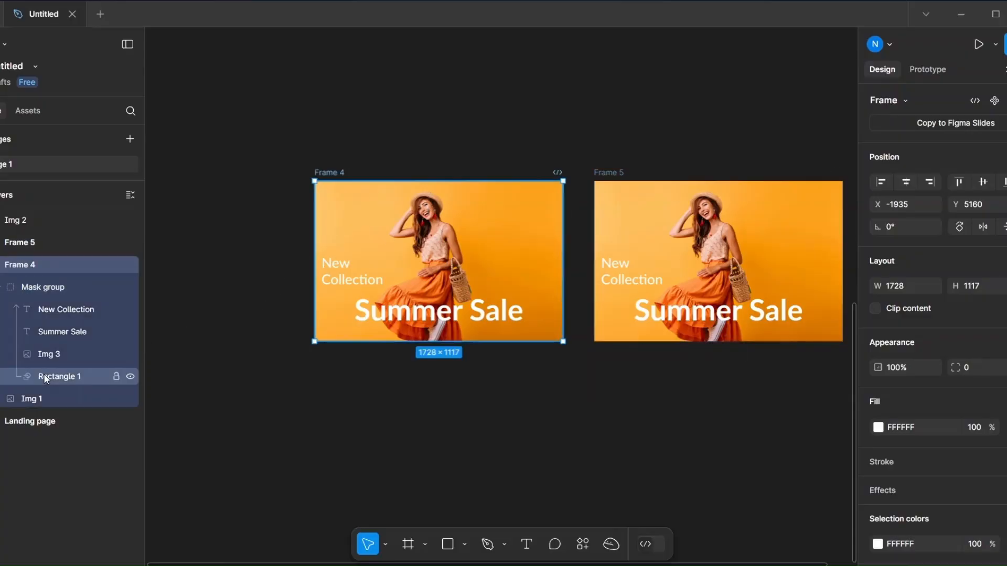
click(60, 376)
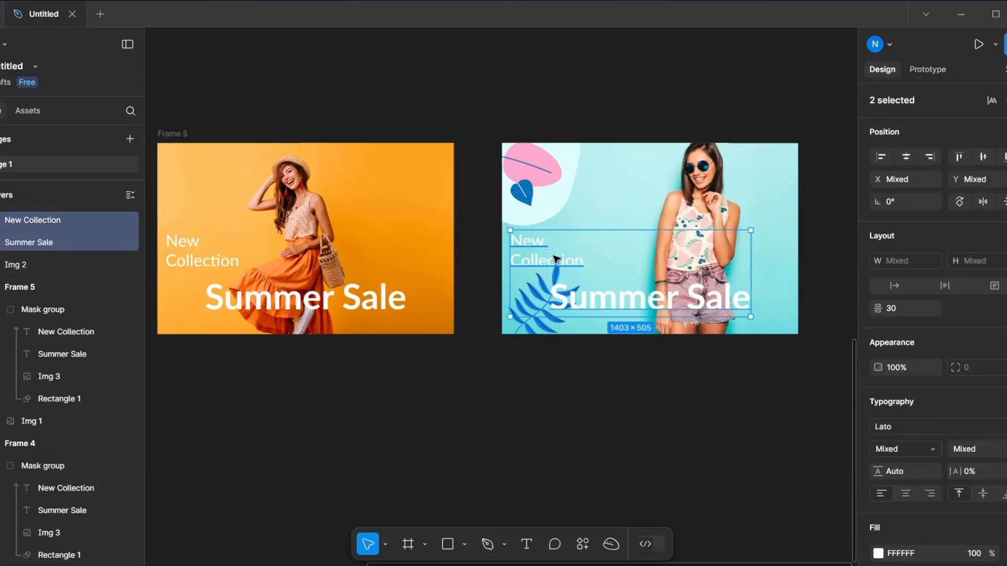
Make the teal banner's headlines black and mask its photo and text to Rectangle 2
click(877, 553)
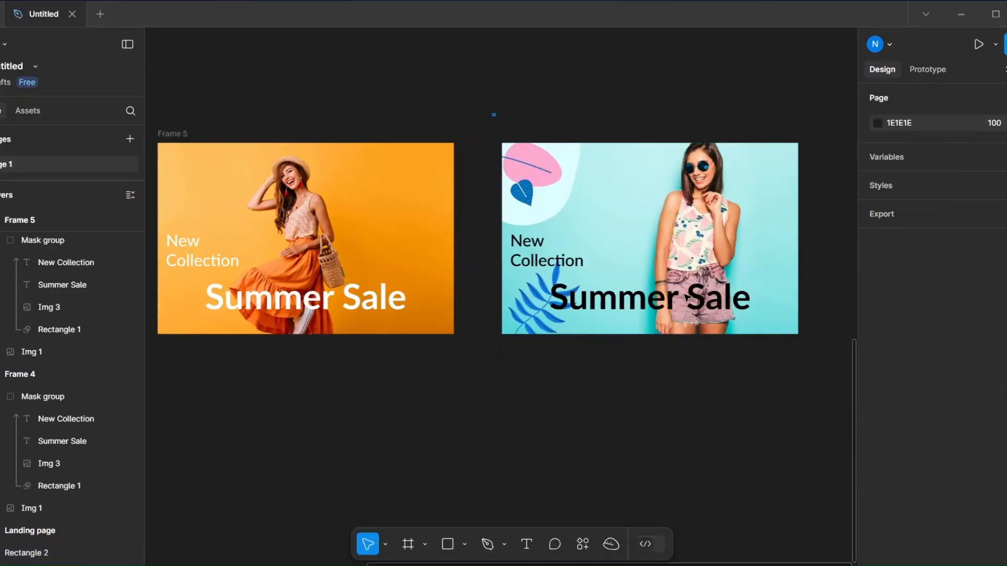
click(649, 237)
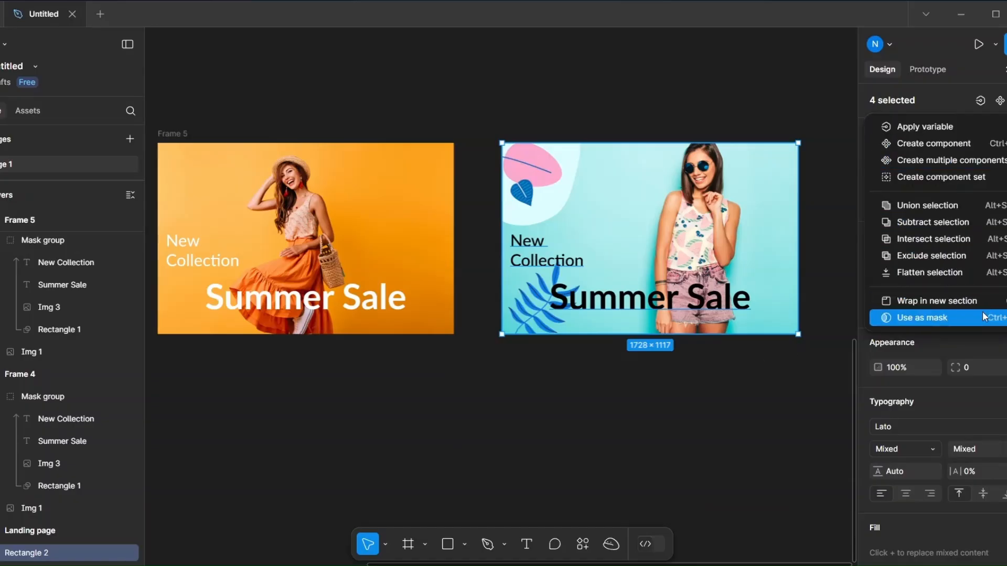
click(918, 317)
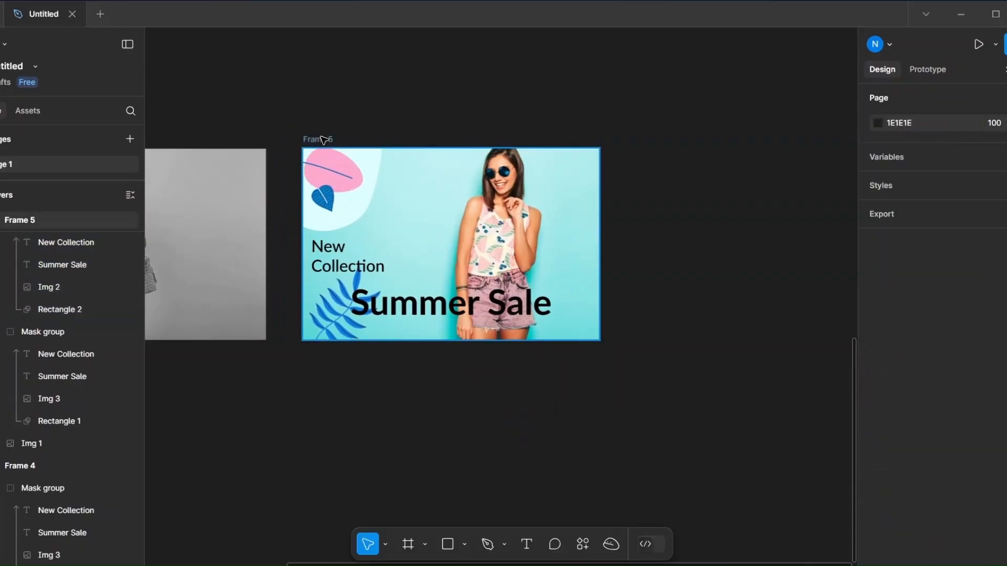
Adjust Frame 5's image layers so it shows the orange banner instead of teal
click(449, 244)
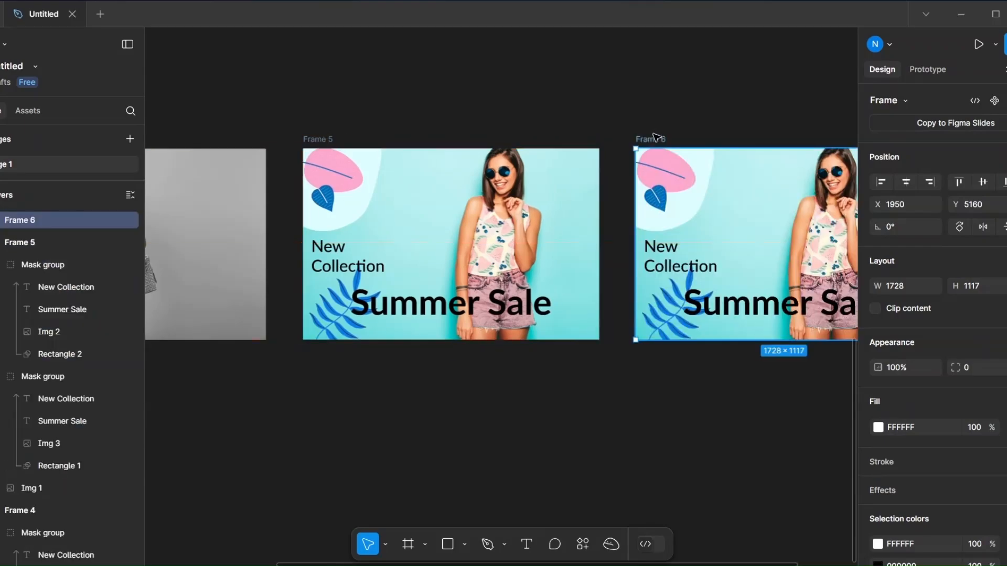
click(20, 243)
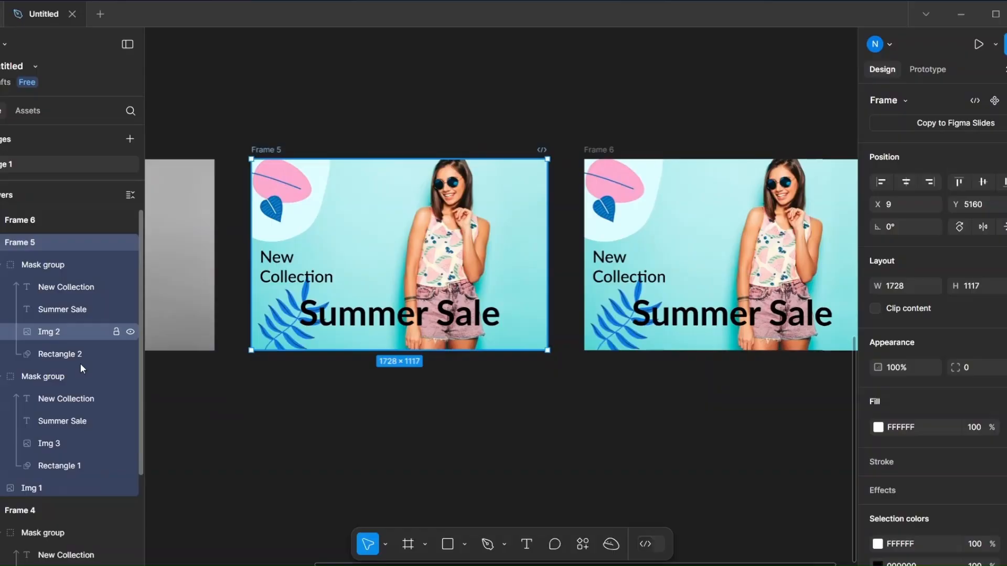
click(59, 354)
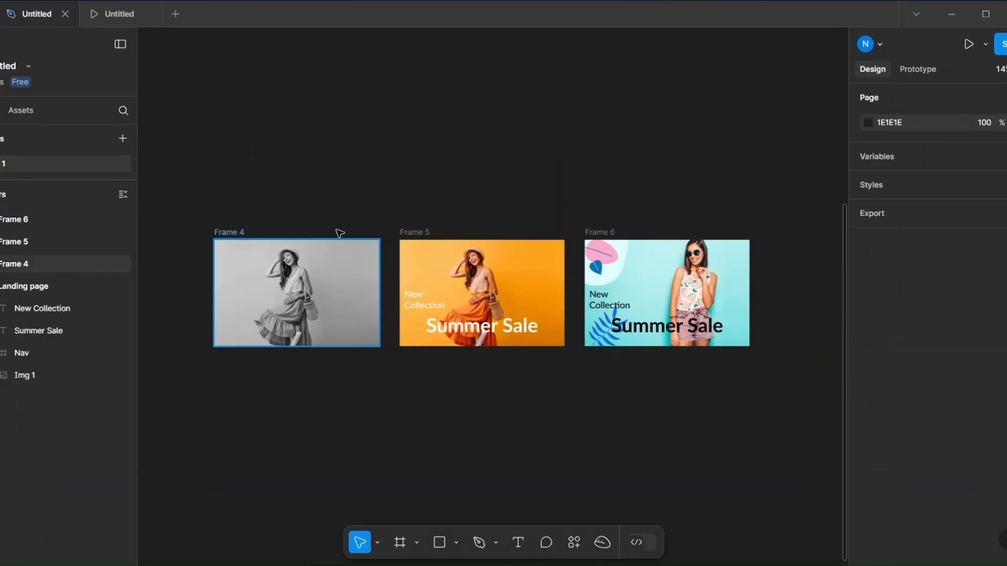
Combine Frames 4, 5 and 6 into Component 1, a three-variant component set
click(481, 292)
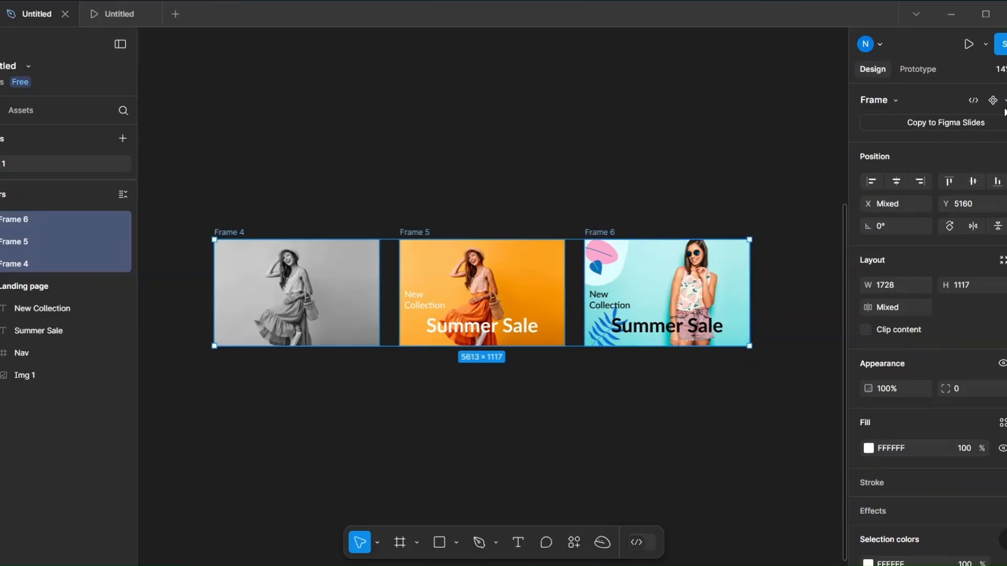
click(993, 101)
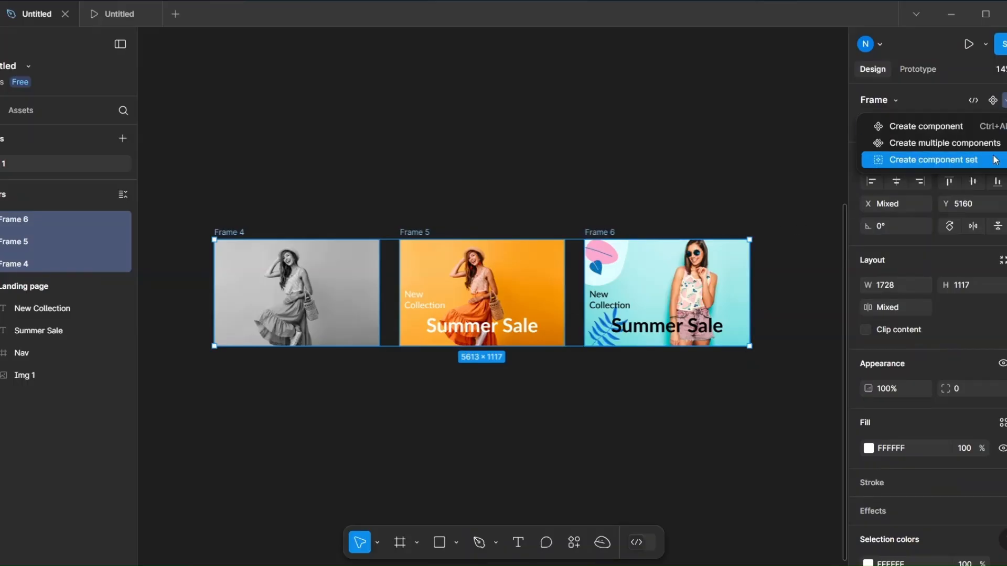
click(932, 160)
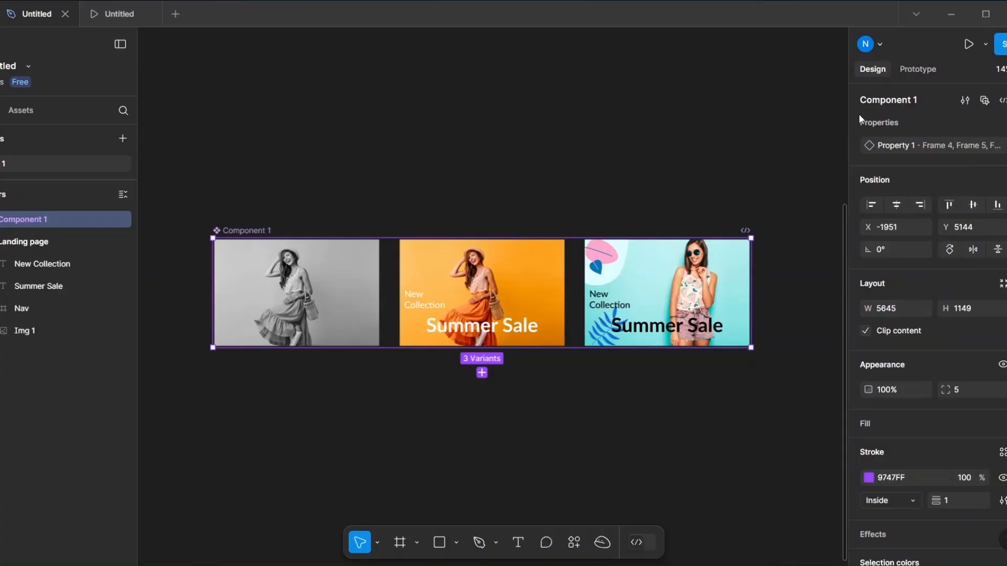
Give Frame 4 an On drag interaction changing to Frame 5 with Smart animate
click(917, 68)
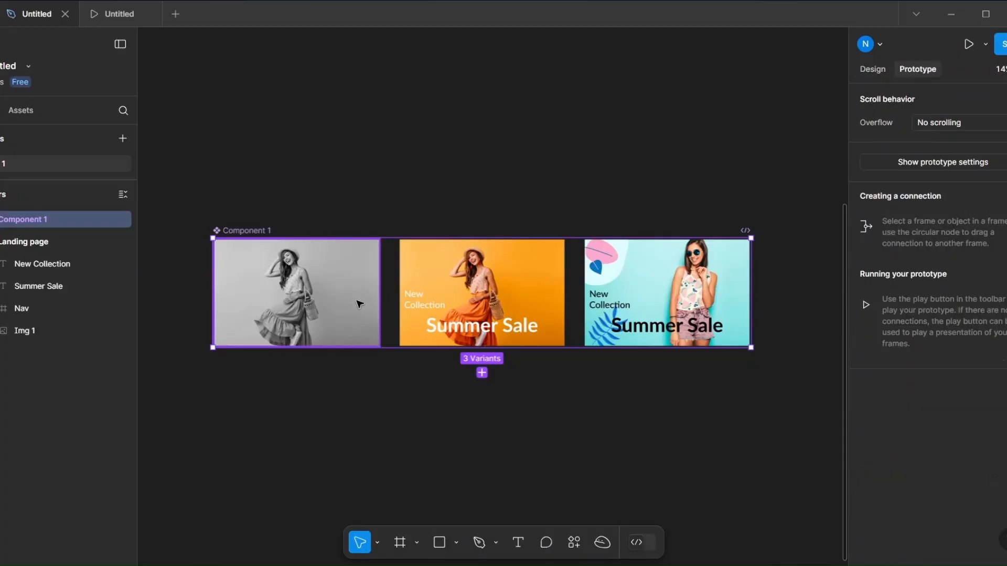
click(295, 292)
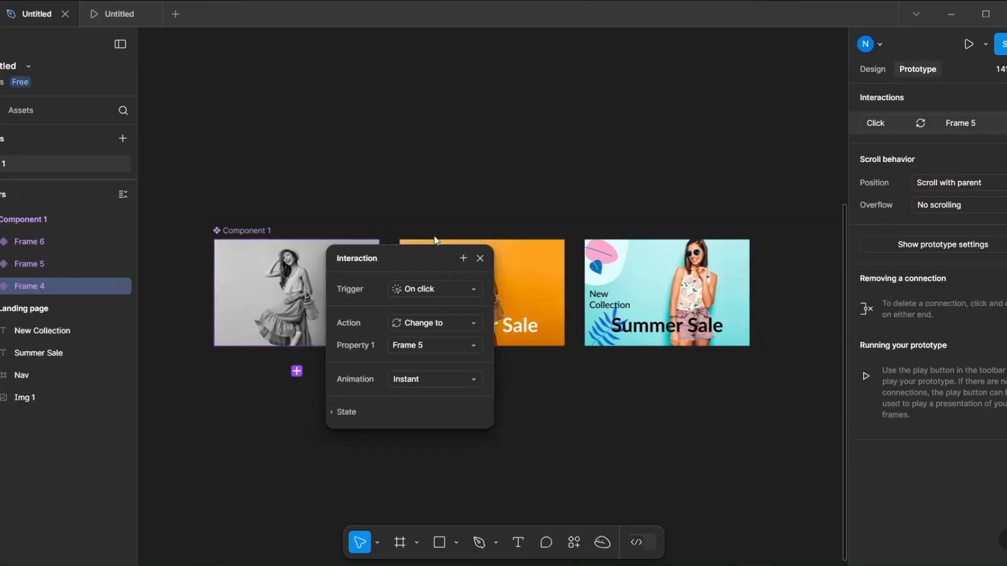
click(434, 289)
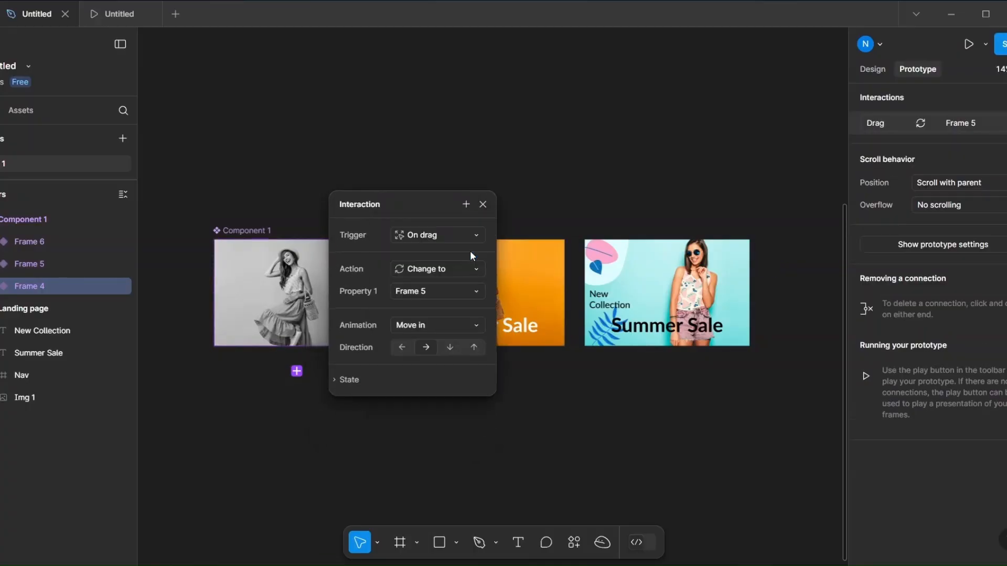
mouse_move(483, 326)
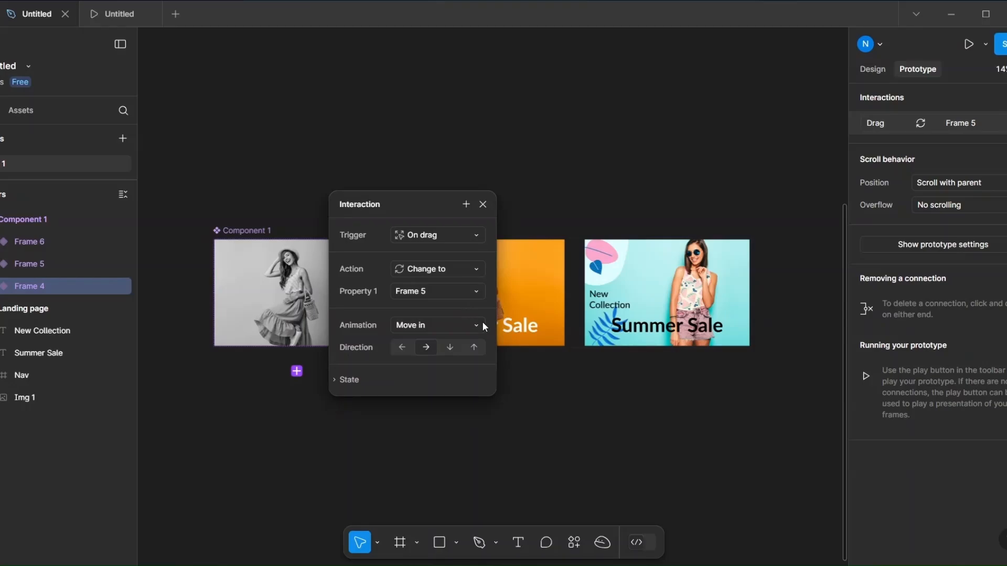
click(437, 325)
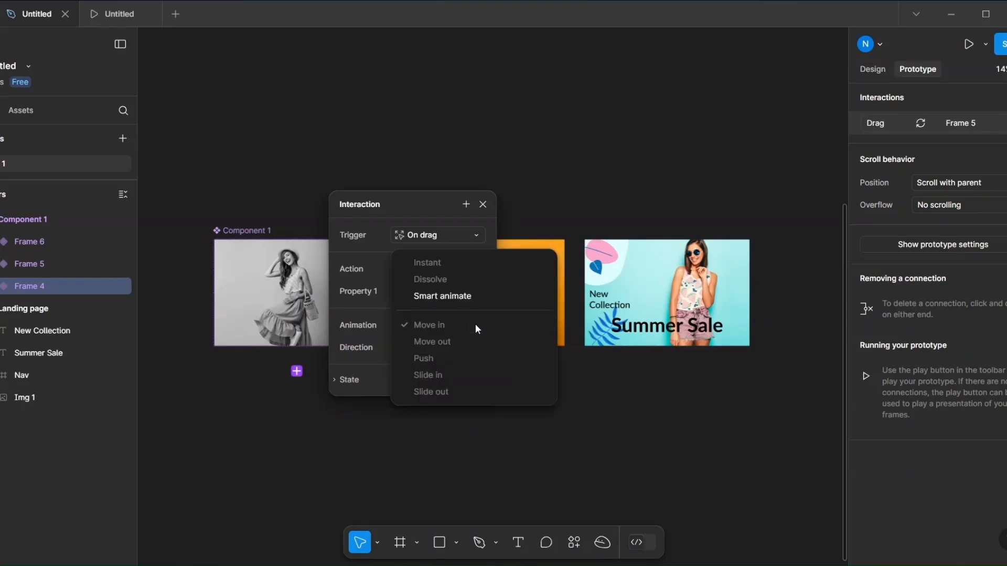
click(442, 296)
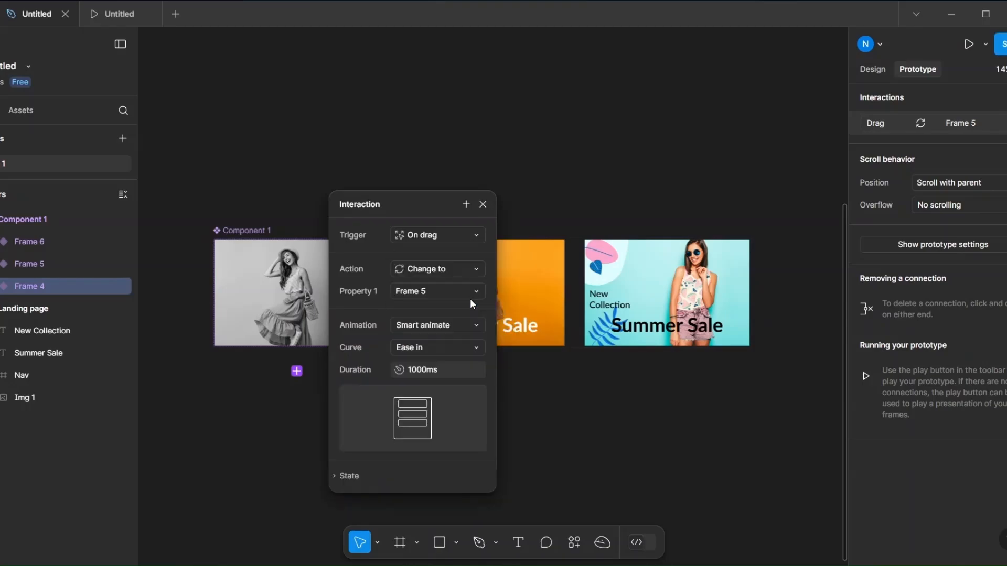
click(437, 347)
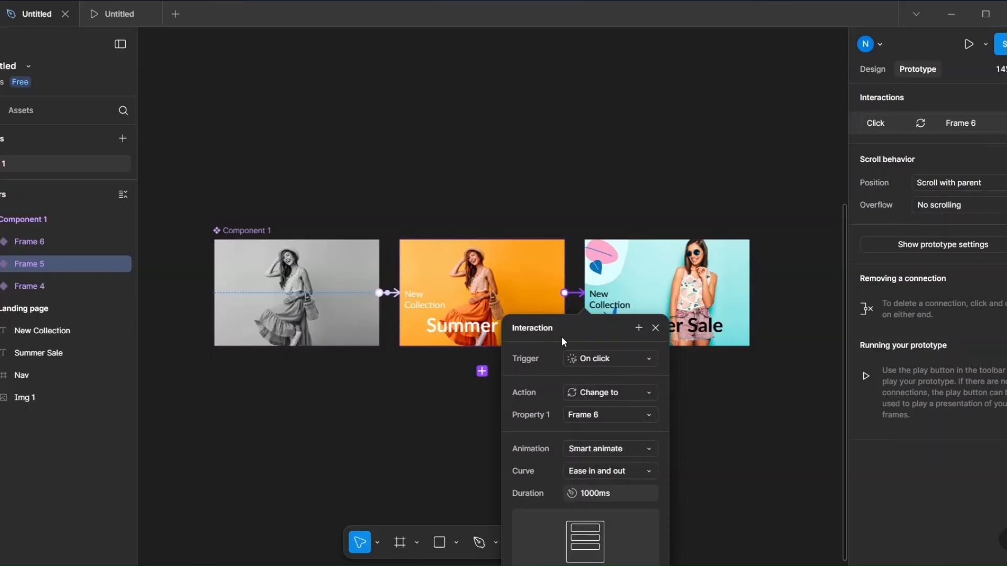
Set Frame 5's interaction trigger to After delay, 1000 ms
click(607, 358)
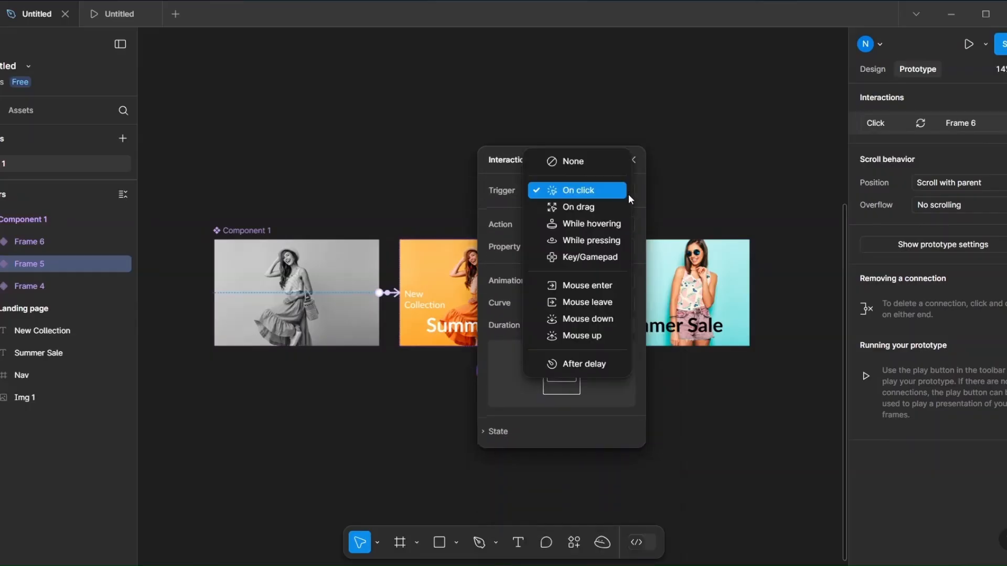
click(580, 363)
text(1000)
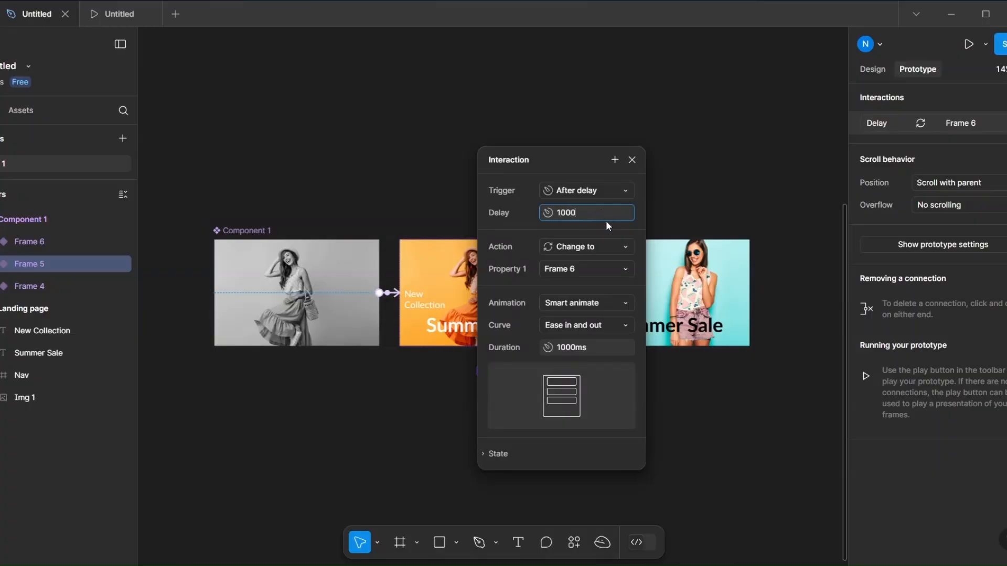
click(632, 160)
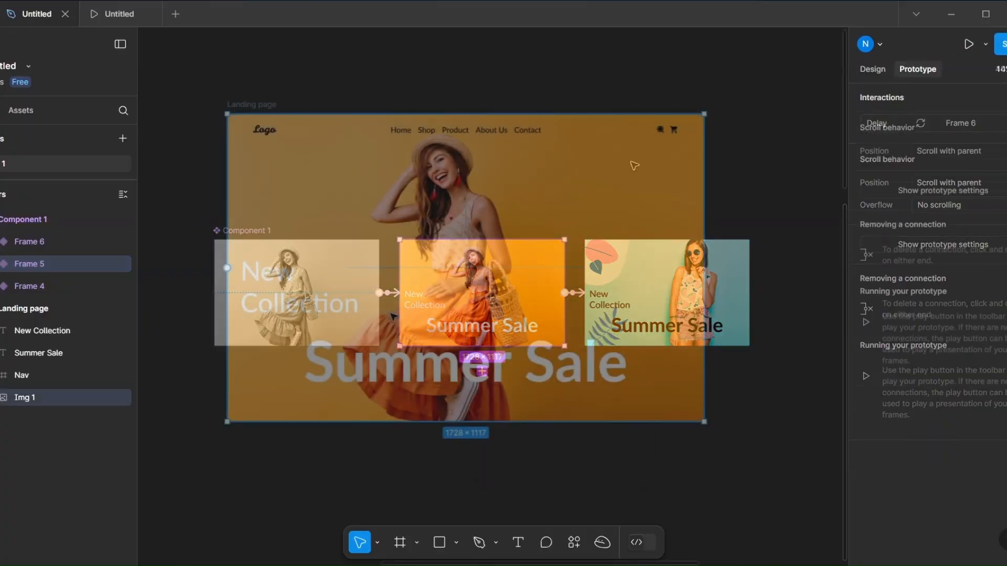
Place Component 1 in the Landing page hero over Img 1 and preview it
click(352, 446)
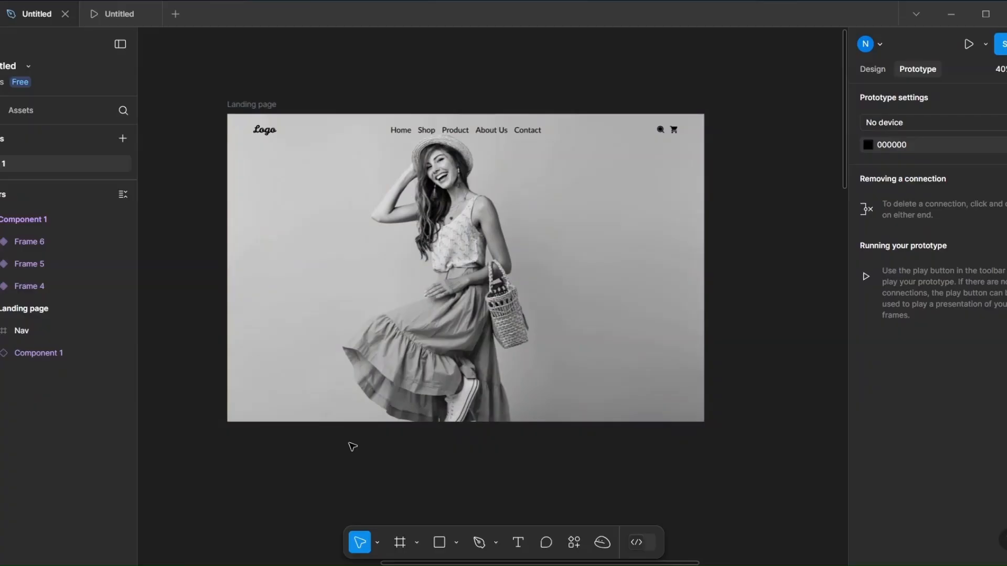
click(250, 104)
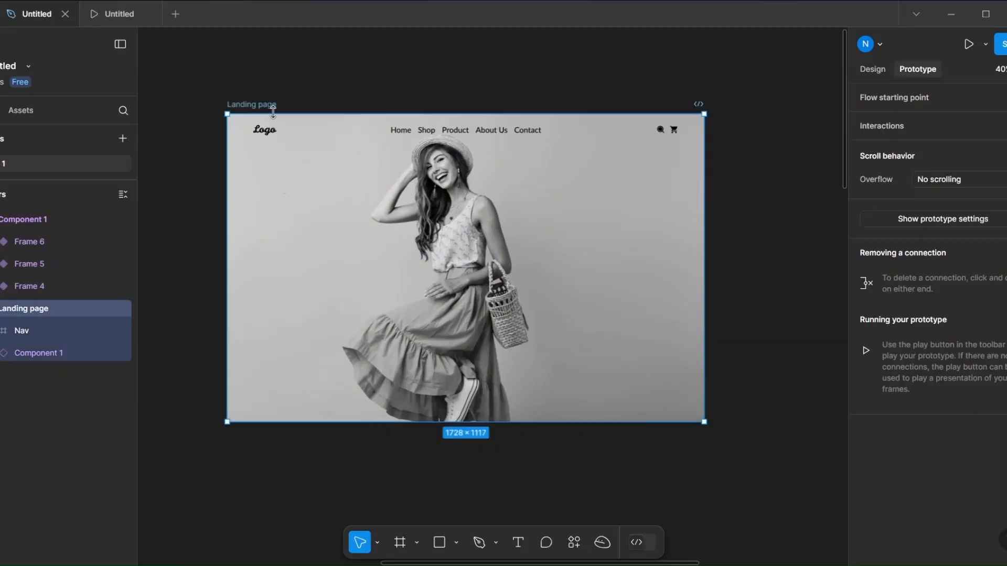
click(970, 43)
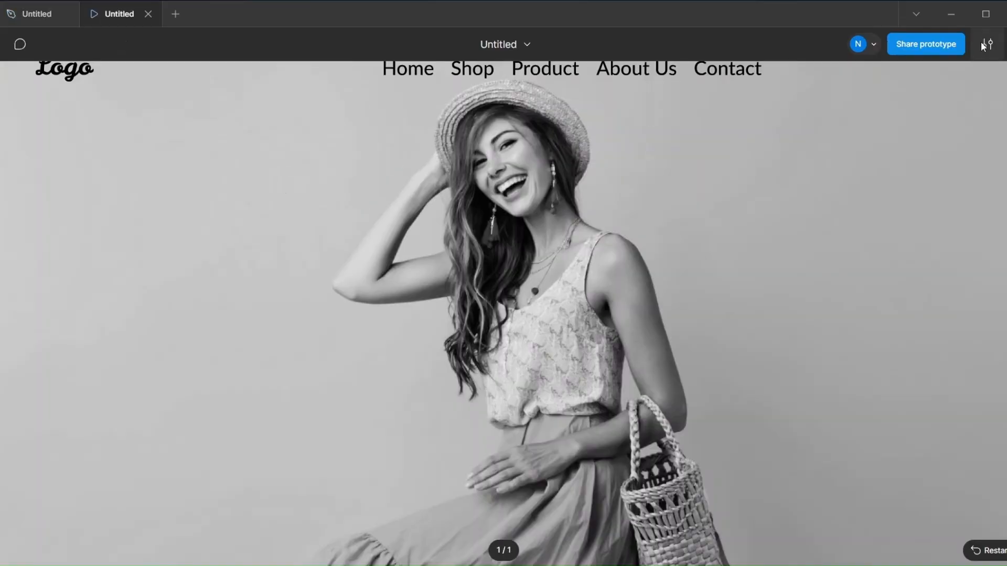